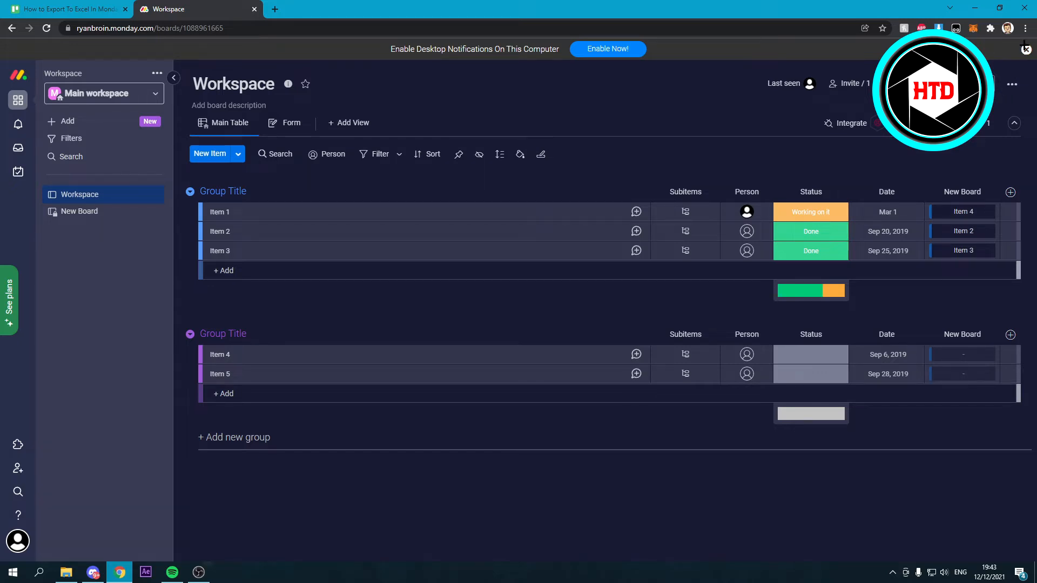
Choose Export board to Excel from the Workspace board's More actions menu.
{"action": "left_click", "coordinate": [1011, 65]}
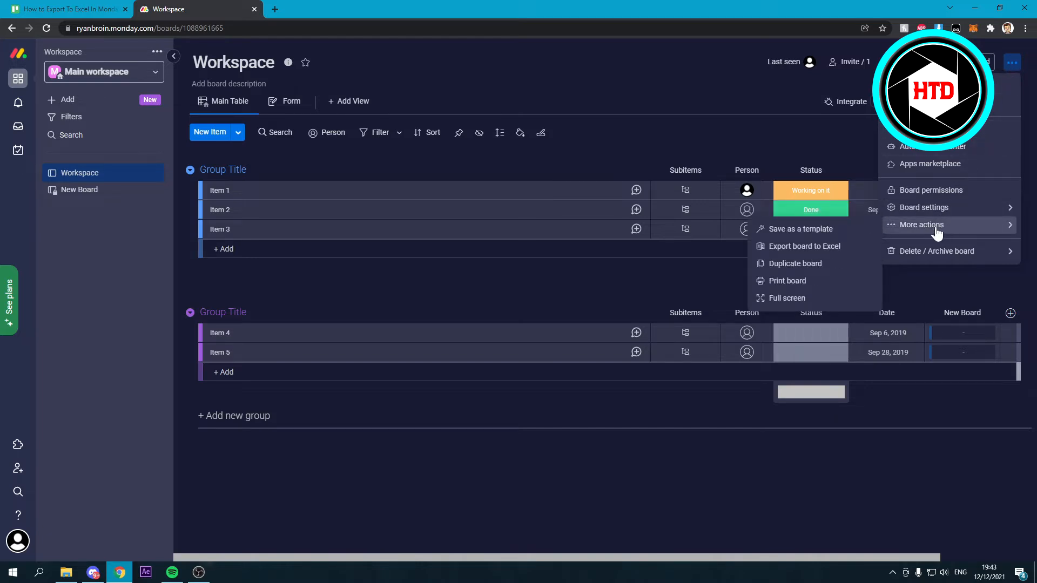
{"action": "mouse_move", "coordinate": [803, 250]}
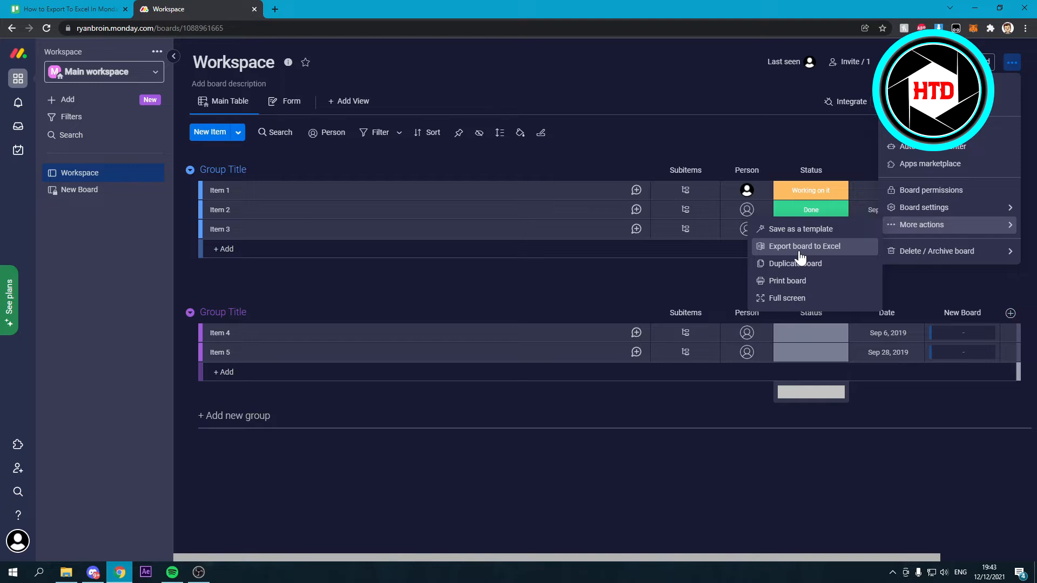
{"action": "left_click", "coordinate": [804, 246]}
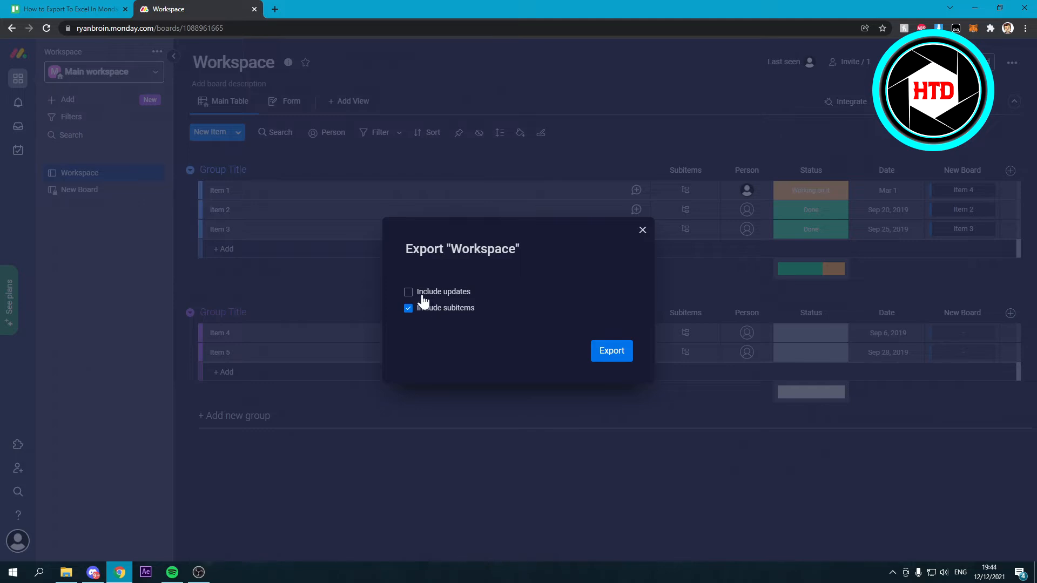
Export the board with Include updates unticked and Include subitems kept checked.
{"action": "left_click", "coordinate": [408, 291]}
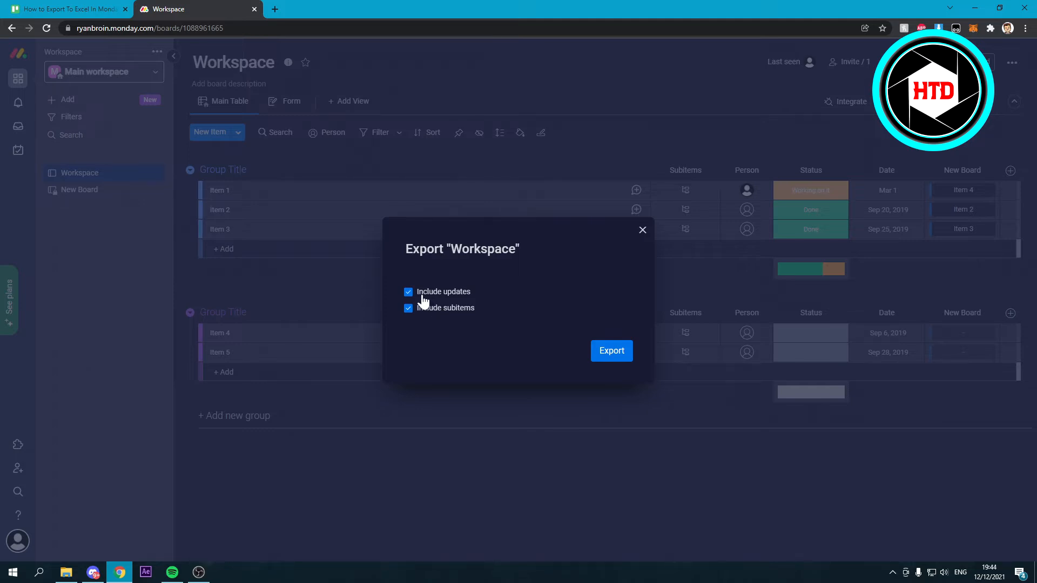
{"action": "mouse_move", "coordinate": [446, 297]}
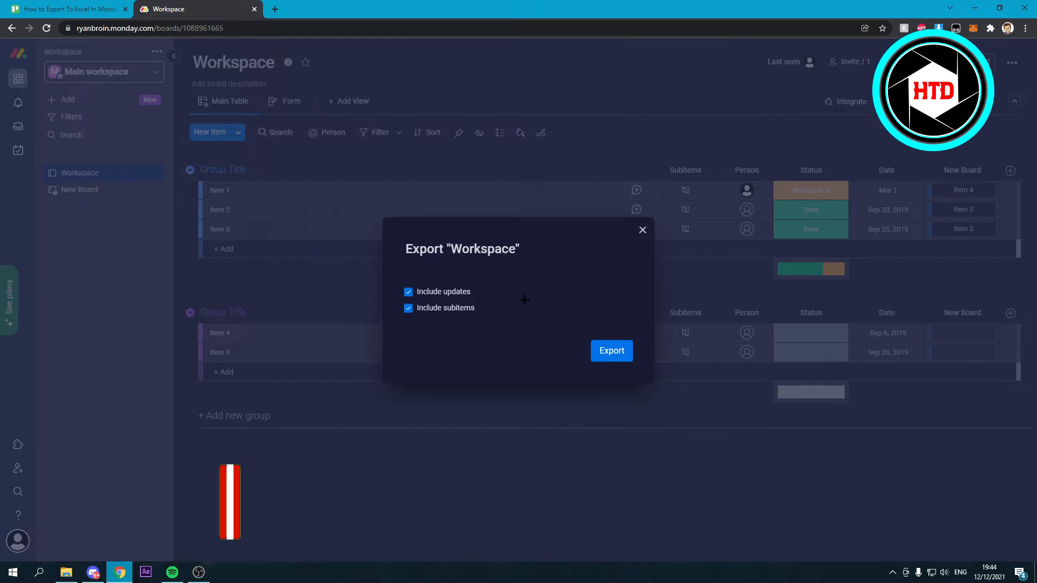
{"action": "left_click", "coordinate": [408, 291]}
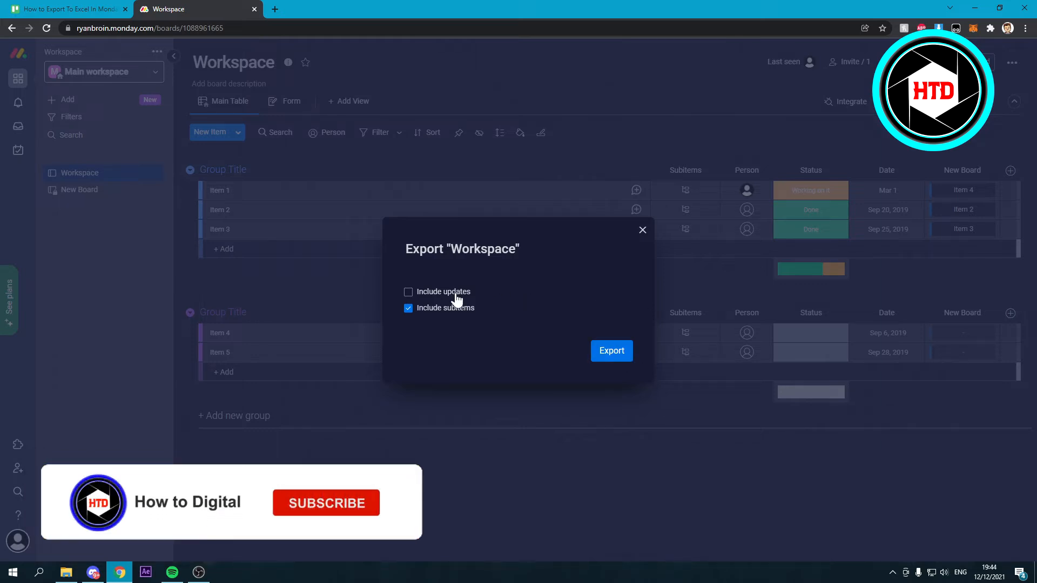
{"action": "left_click", "coordinate": [611, 351]}
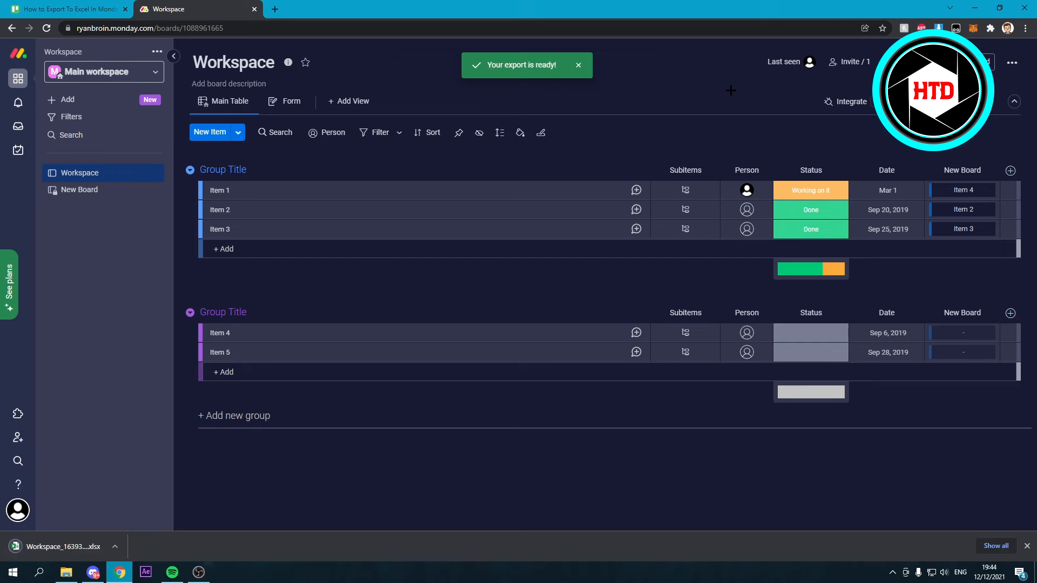
Dismiss the export-ready notice and open the downloaded Workspace .xlsx in Excel.
{"action": "left_click", "coordinate": [577, 64]}
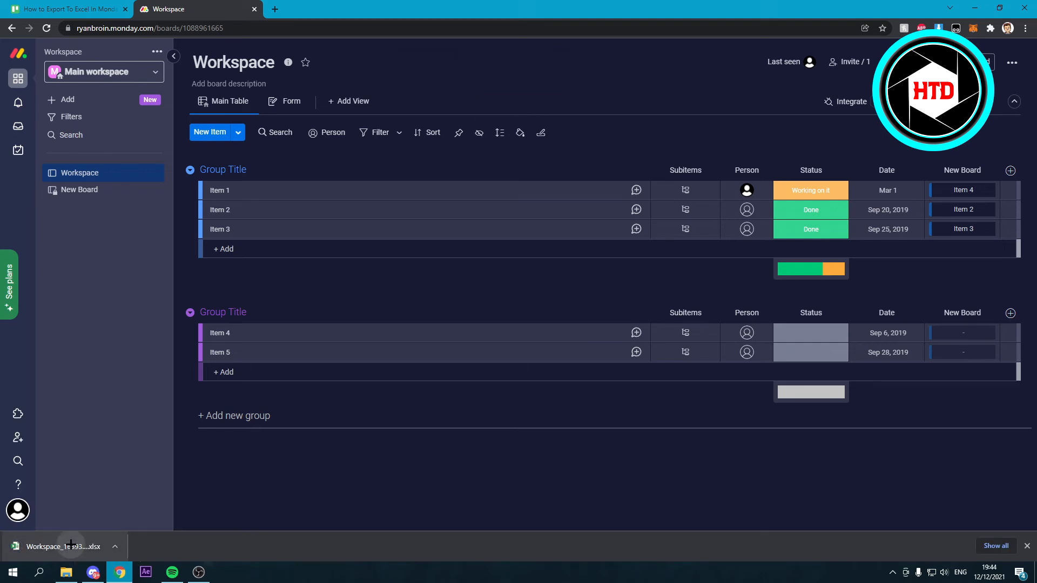
{"action": "left_click", "coordinate": [70, 546]}
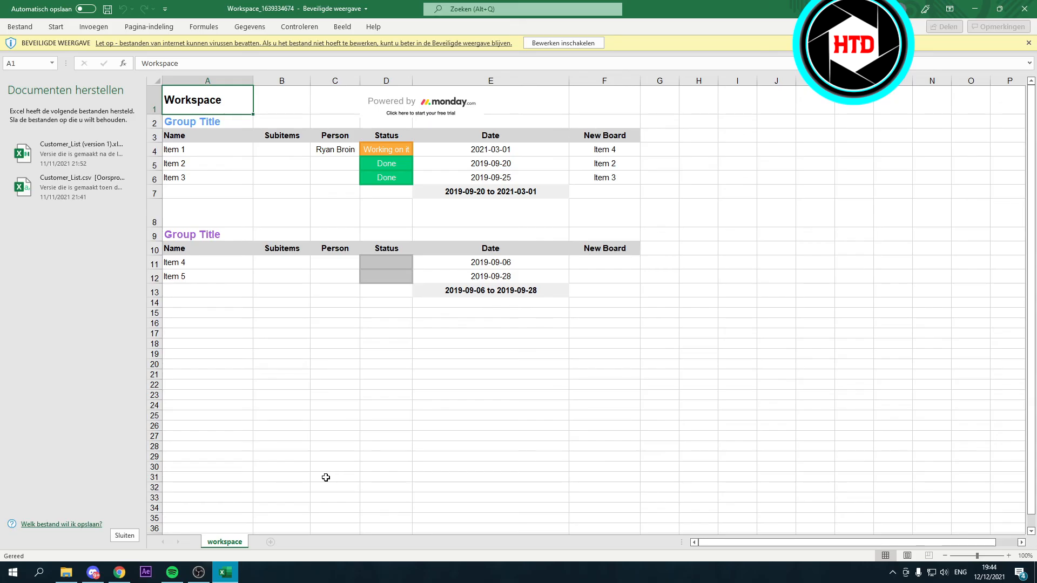